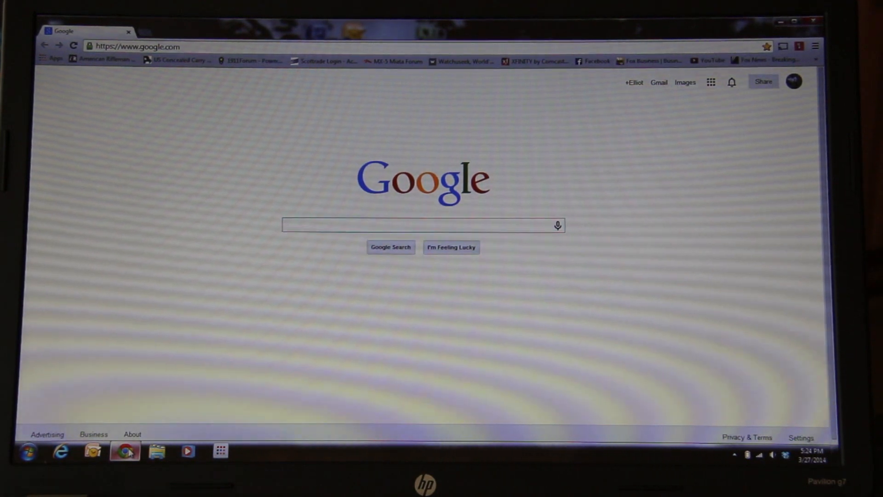
- Start casting the entire screen (experimental) to the Main Living Room Chromecast
left_click(422, 225)
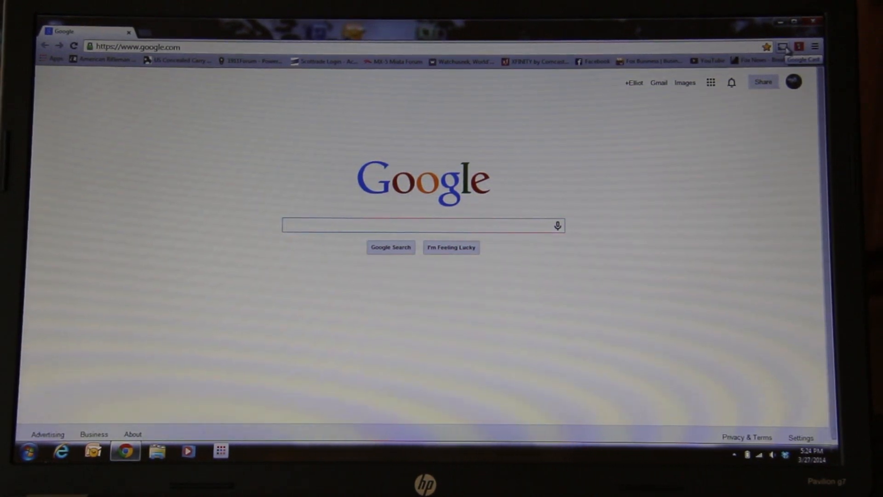
left_click(782, 46)
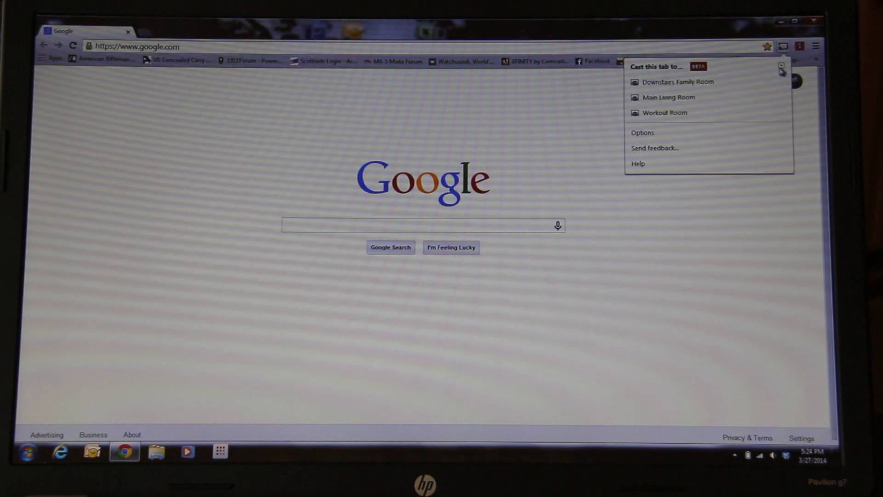
left_click(781, 68)
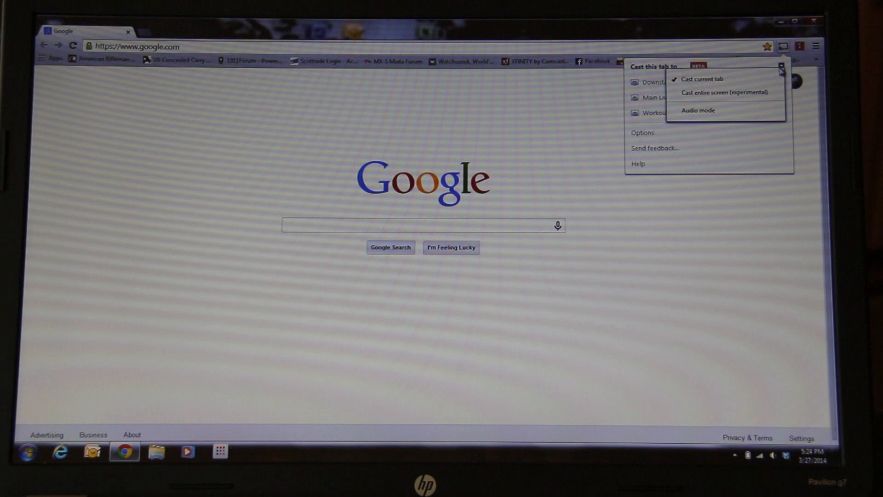
mouse_move(726, 92)
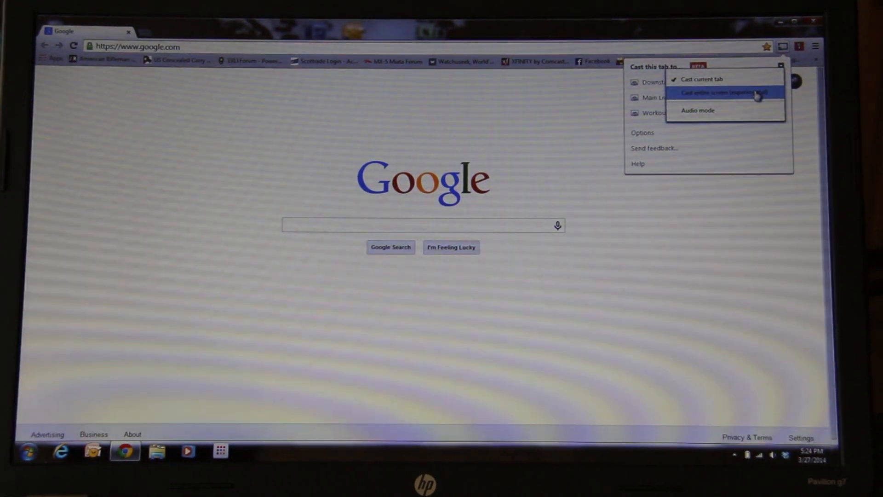
left_click(723, 92)
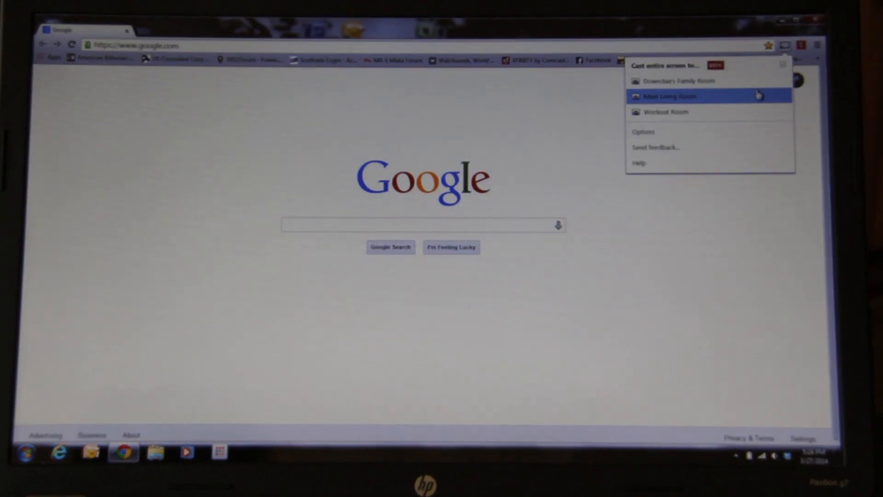
left_click(670, 96)
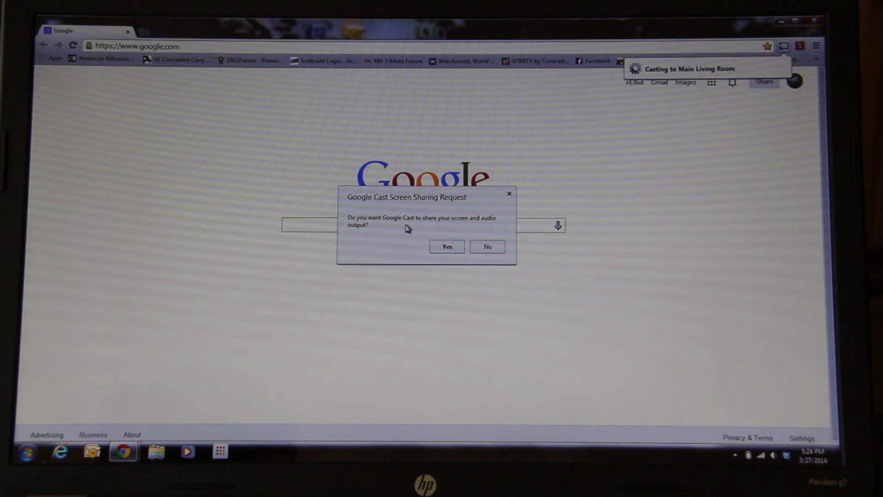
- Approve the Google Cast request to share the screen and audio
left_click(446, 247)
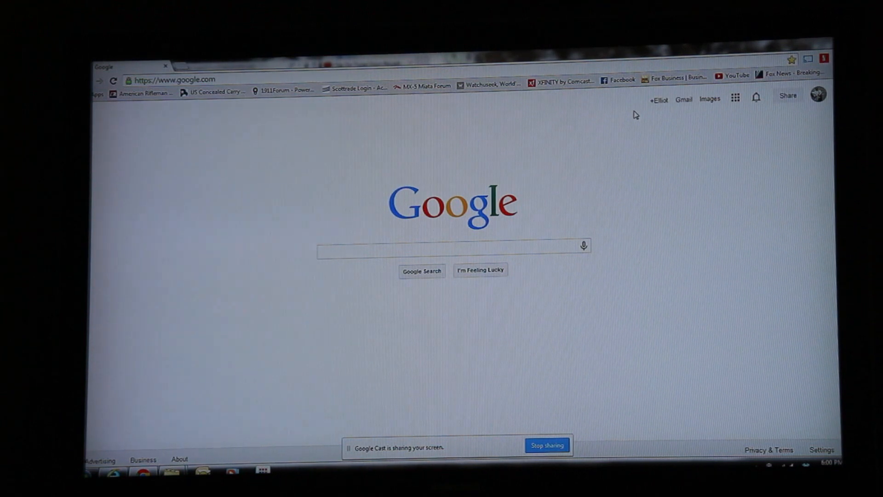
mouse_move(738, 84)
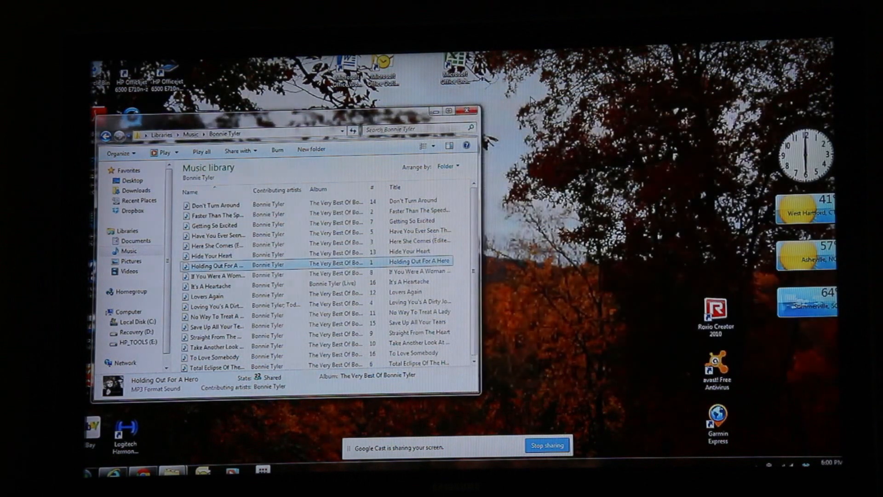
- Close the Bonnie Tyler music library window, leaving the desktop on the TV
left_click(465, 112)
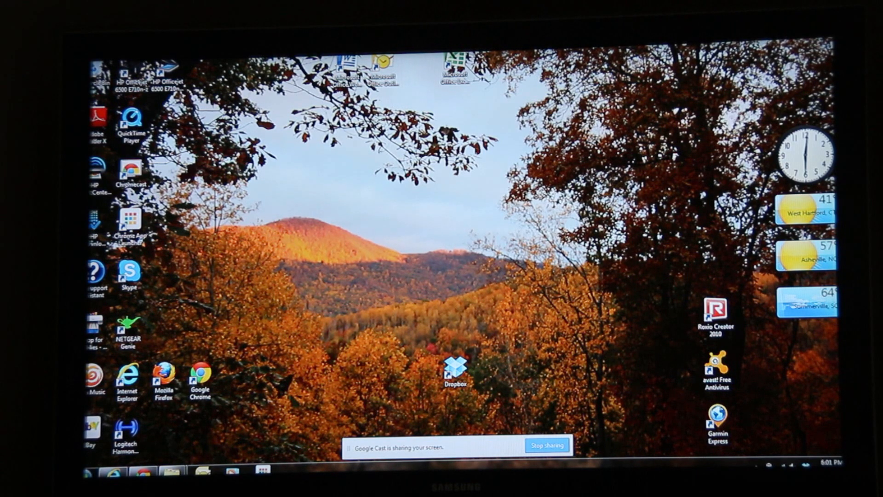
mouse_move(282, 203)
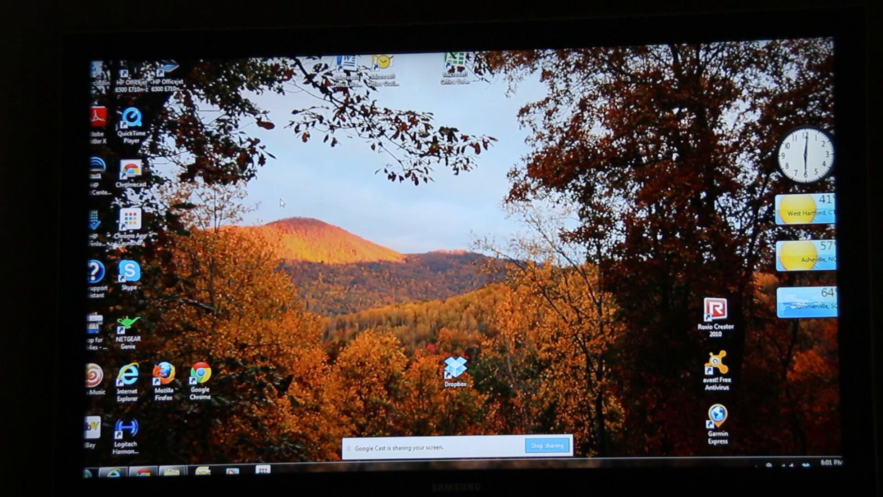
- Play the YouTube video 'Clip On Tuner' in Internet Explorer partway, then pause it
left_click(125, 430)
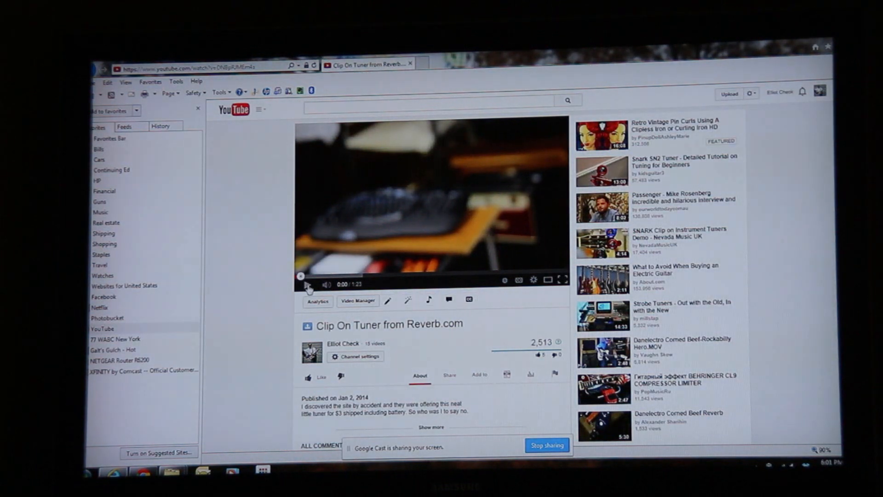
left_click(302, 280)
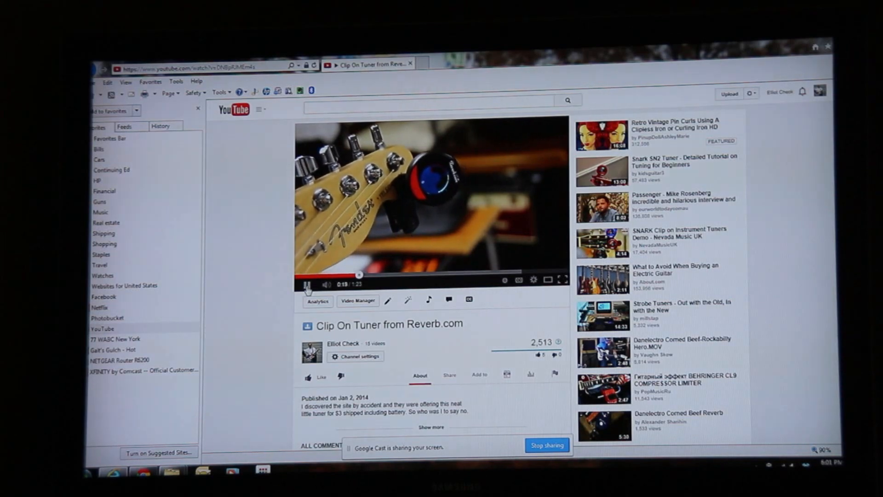
left_click(308, 284)
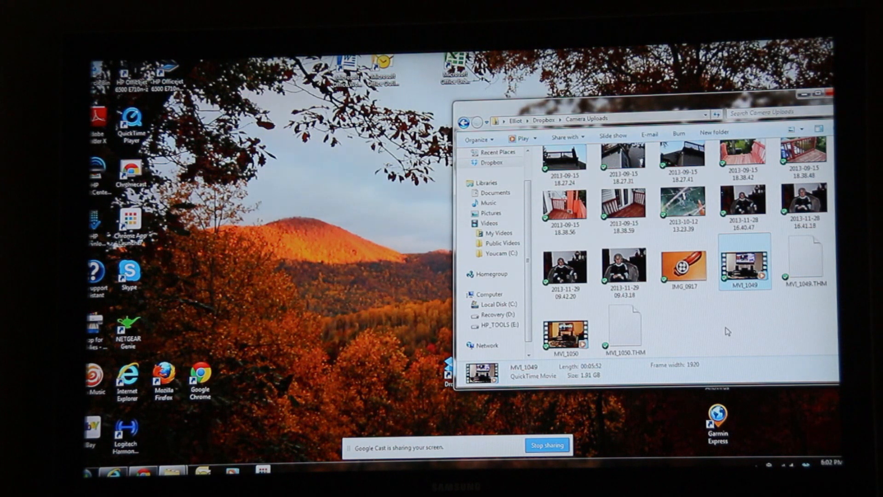
mouse_move(751, 266)
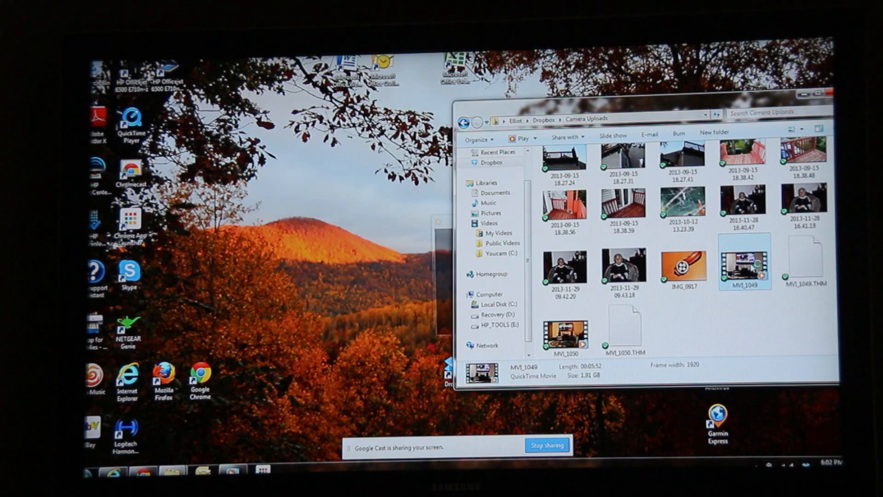
- Play the home video MVI_1049 from the Dropbox Camera Uploads folder
double_click(746, 264)
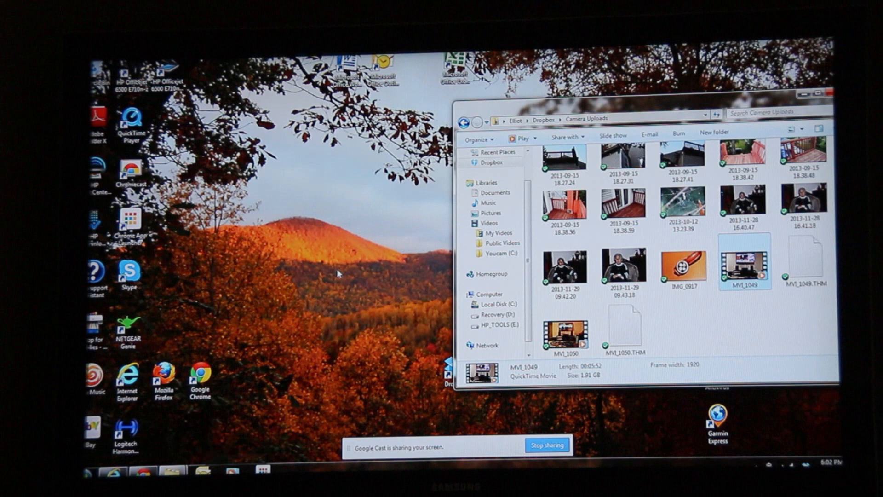
mouse_move(337, 275)
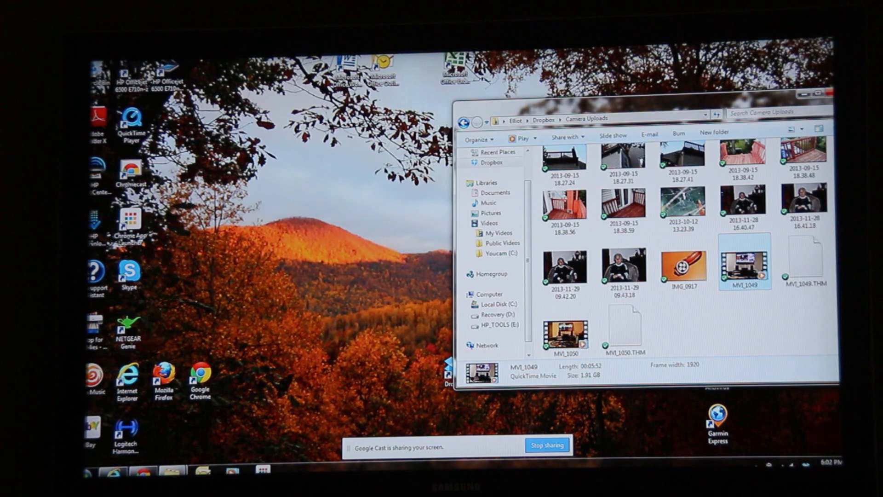
left_click(822, 93)
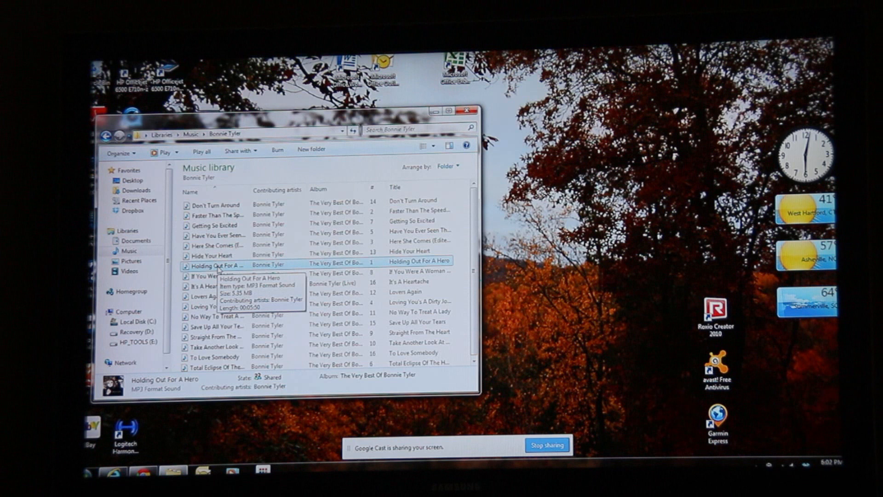
- Play 'Holding Out For A Hero' in Windows Media Player, then close the music library
double_click(215, 265)
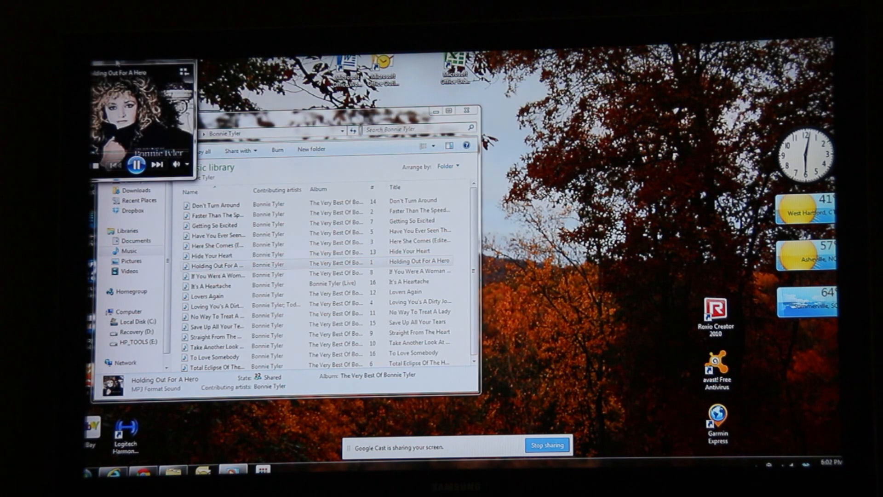
left_click(136, 164)
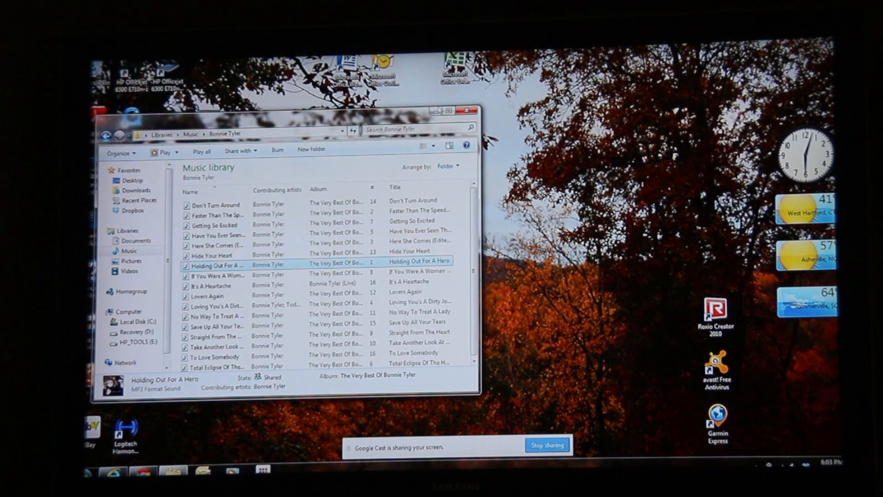
left_click(466, 111)
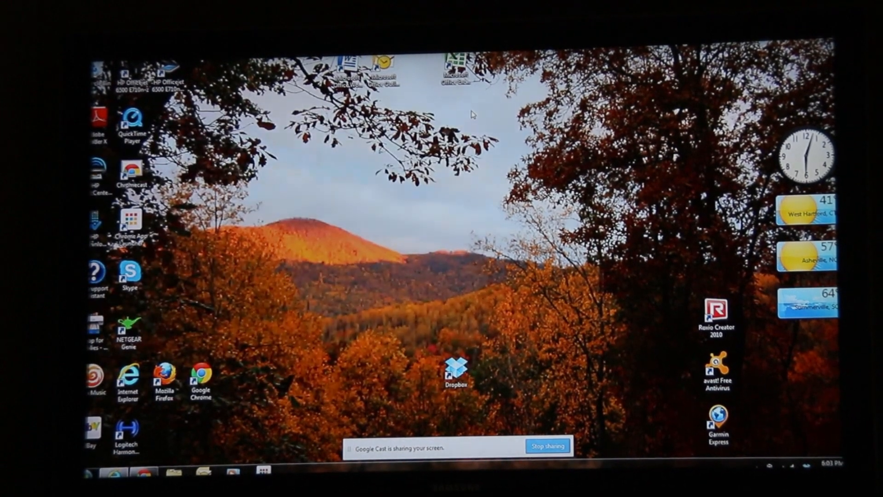